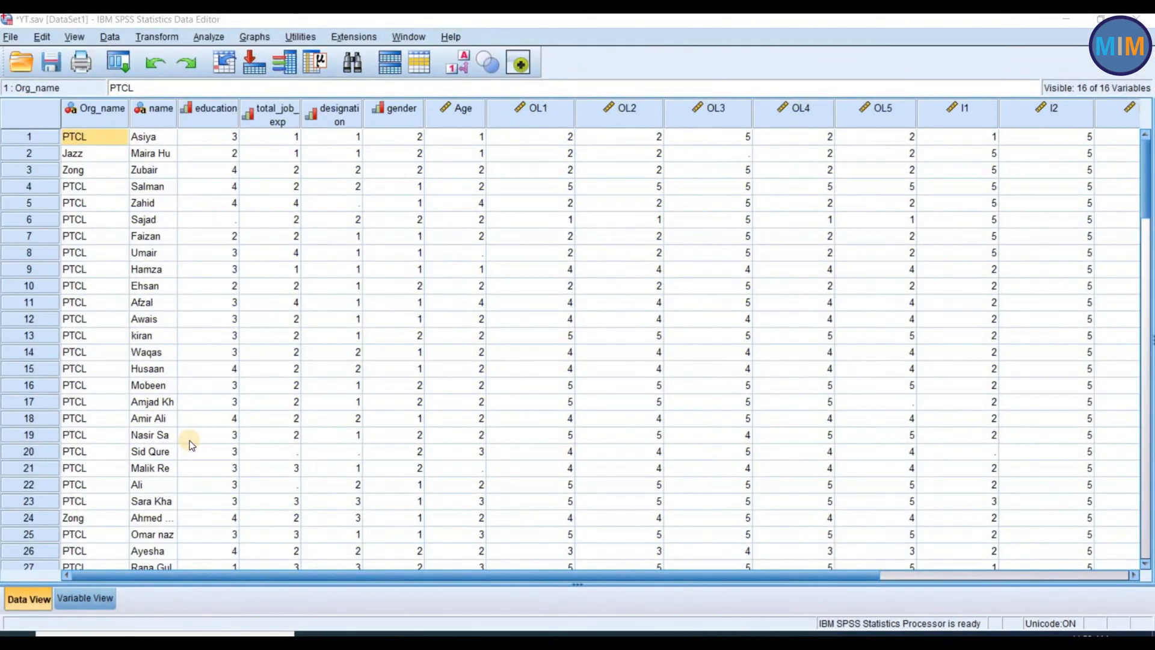
mouse_move(119, 153)
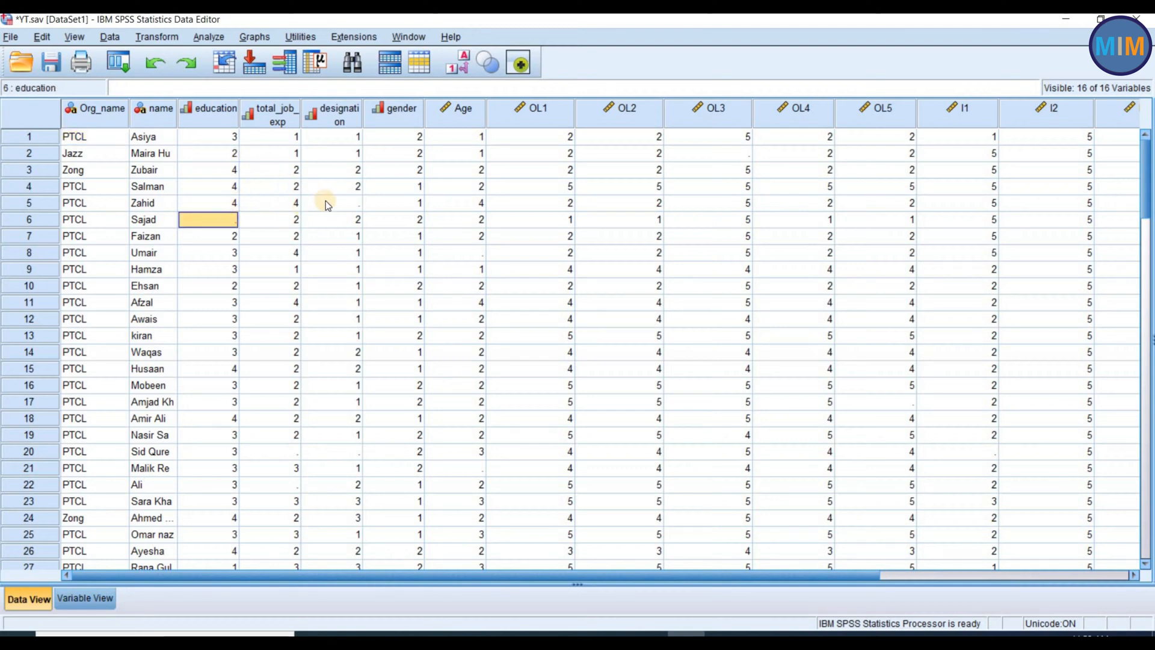
Review the data grid, noting row 8's missing Age value, and toggle value labels on, then off
left_click(455, 253)
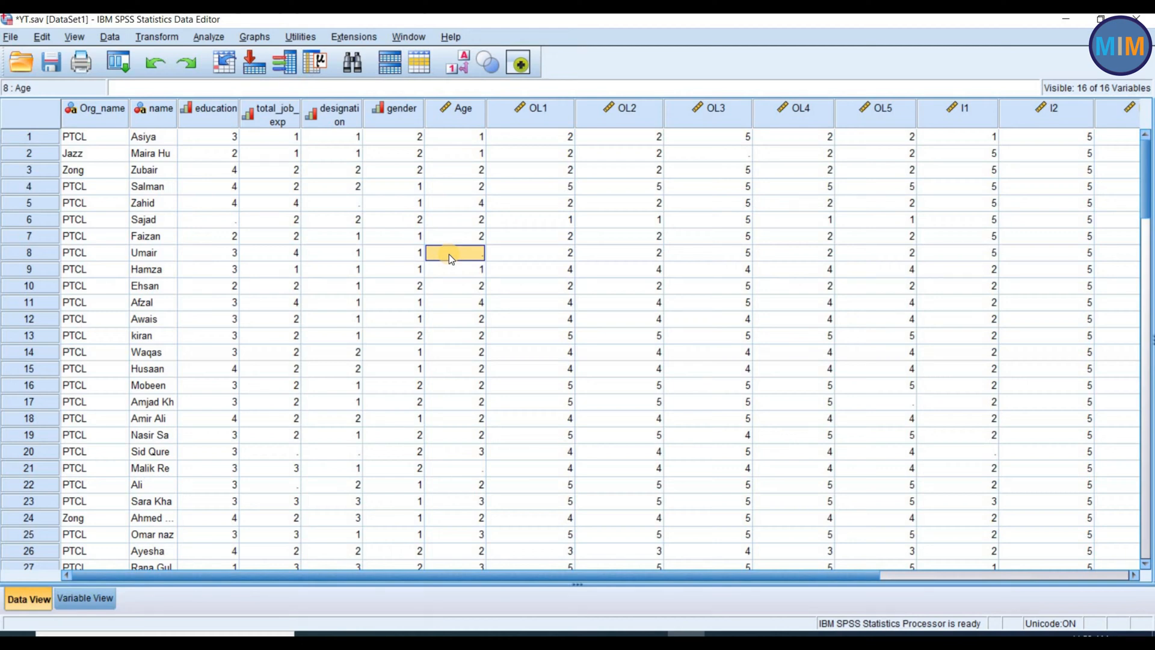
mouse_move(472, 260)
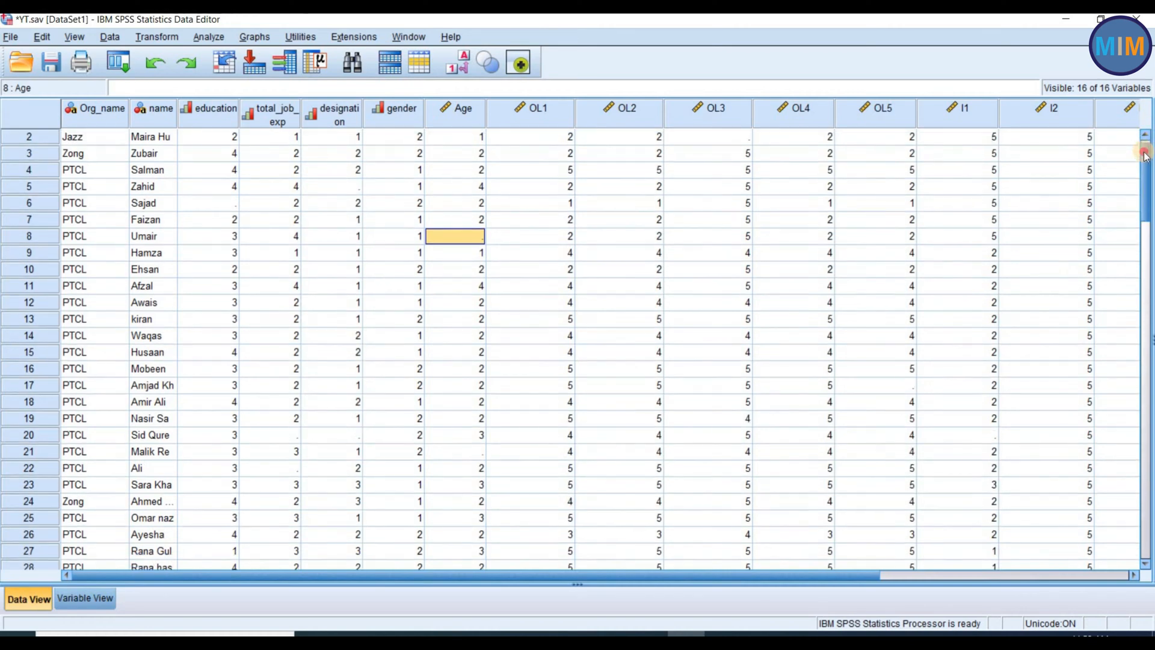
scroll("down", 3)
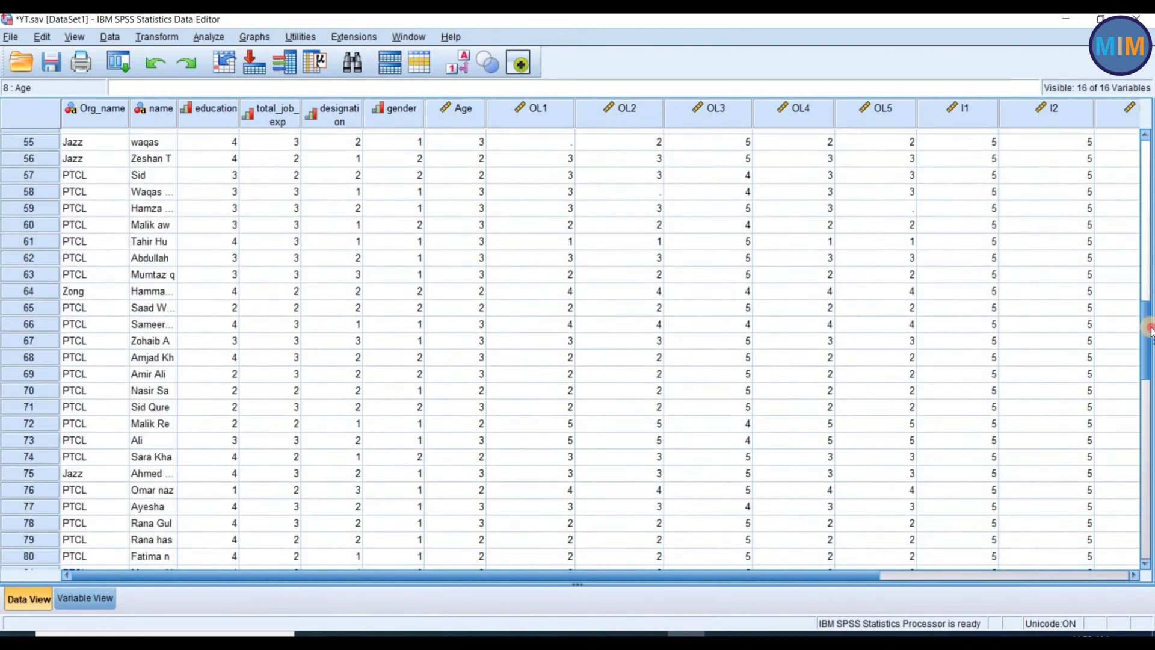
scroll("down", 3)
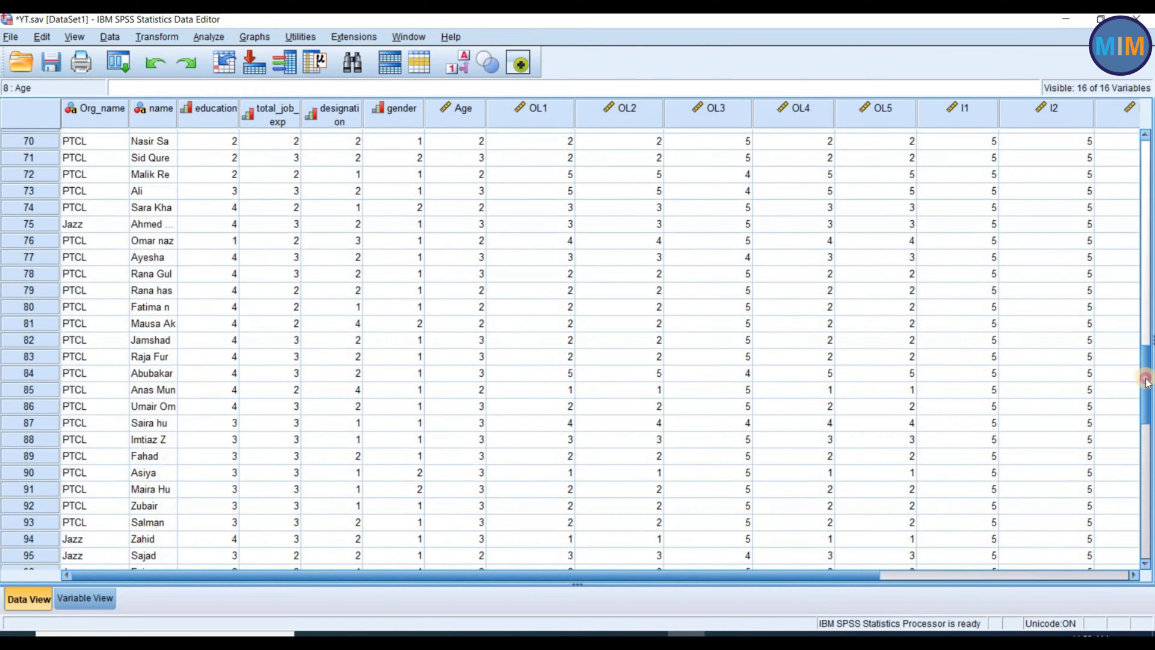
scroll("down", 3)
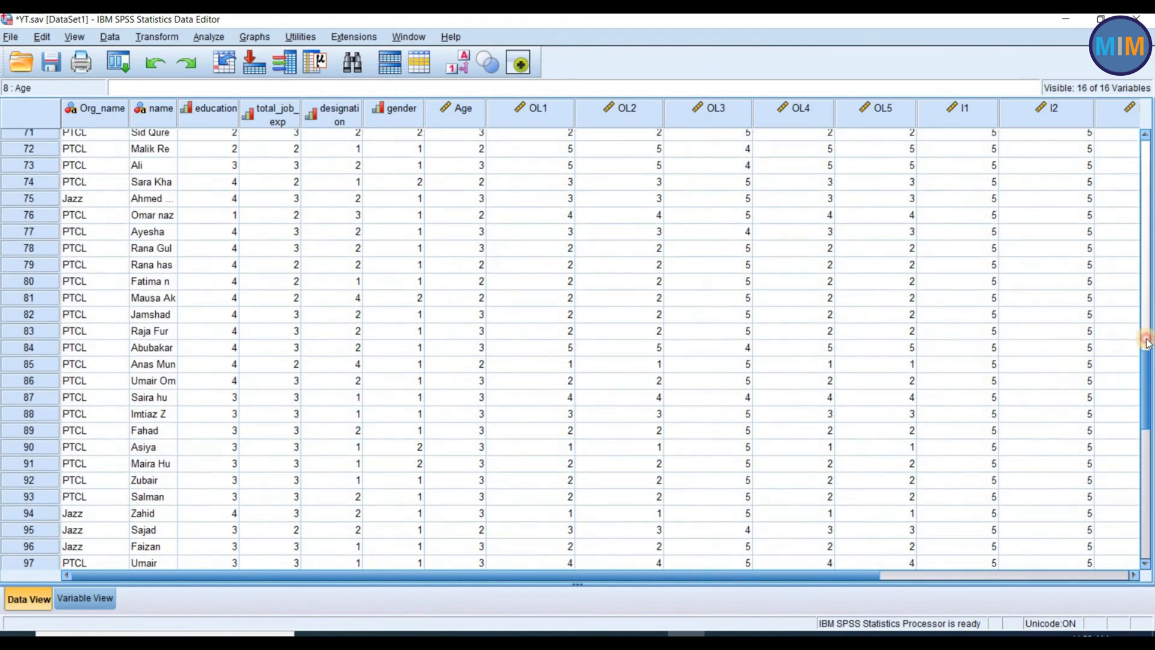
scroll("up", 3)
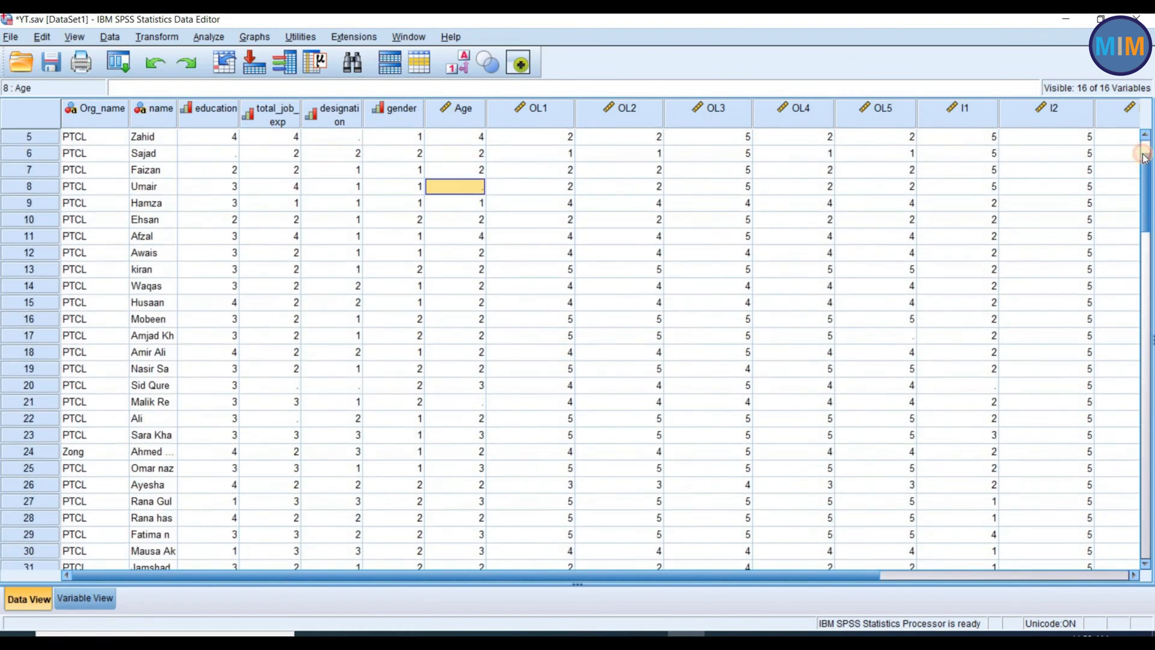
scroll("up", 3)
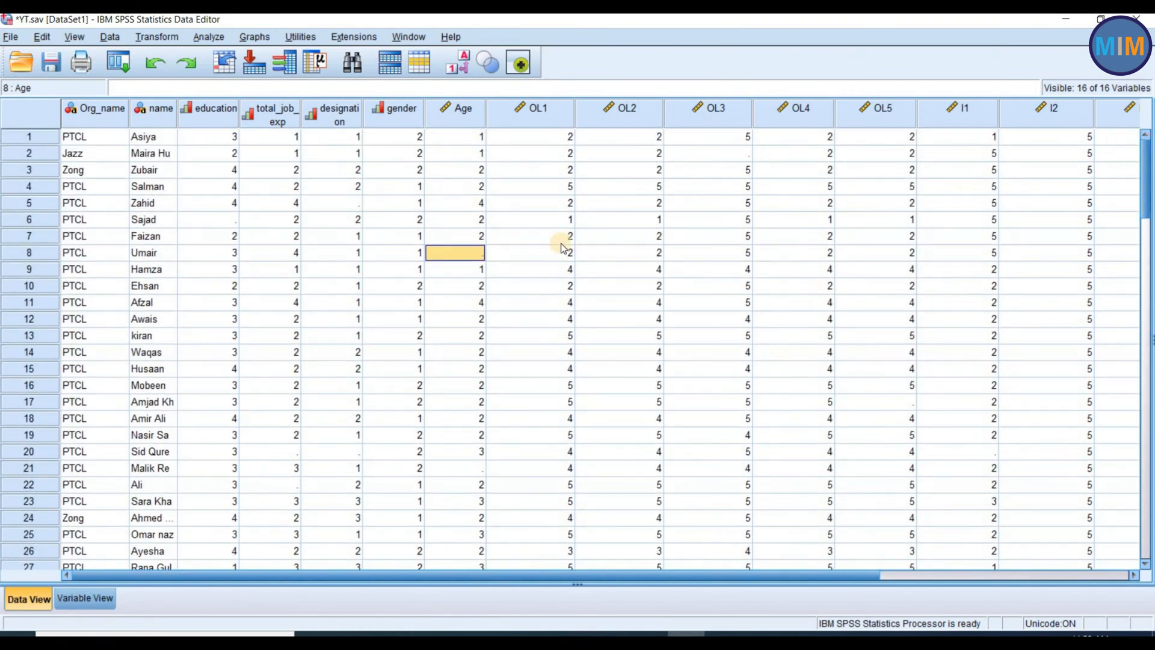
left_click(457, 62)
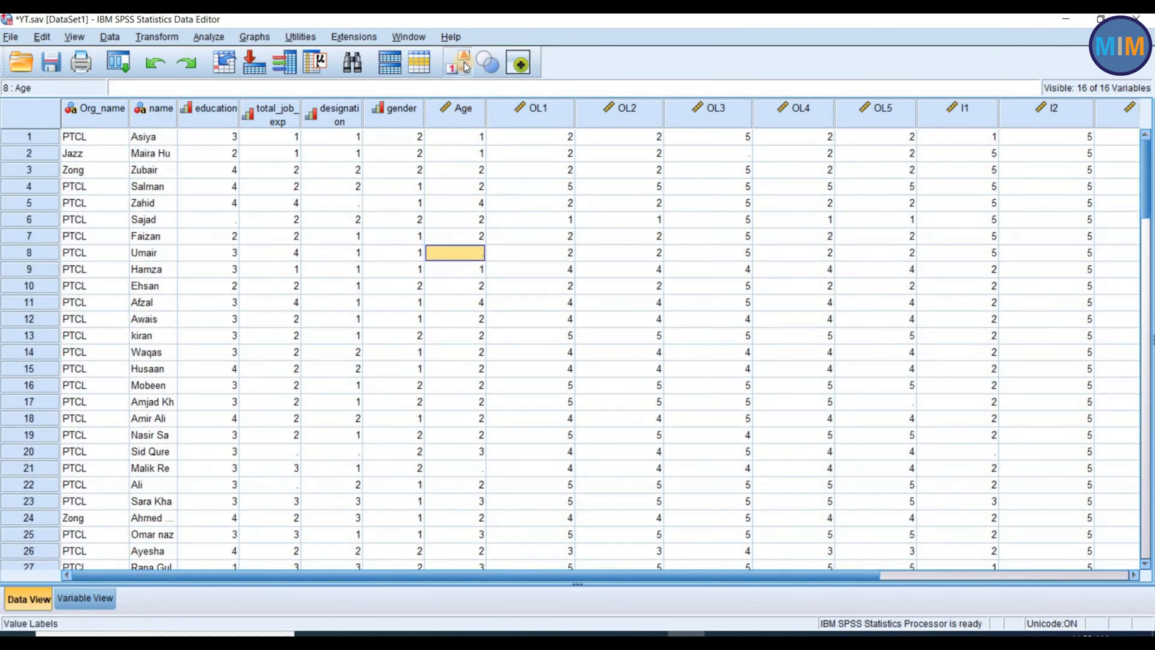
left_click(455, 62)
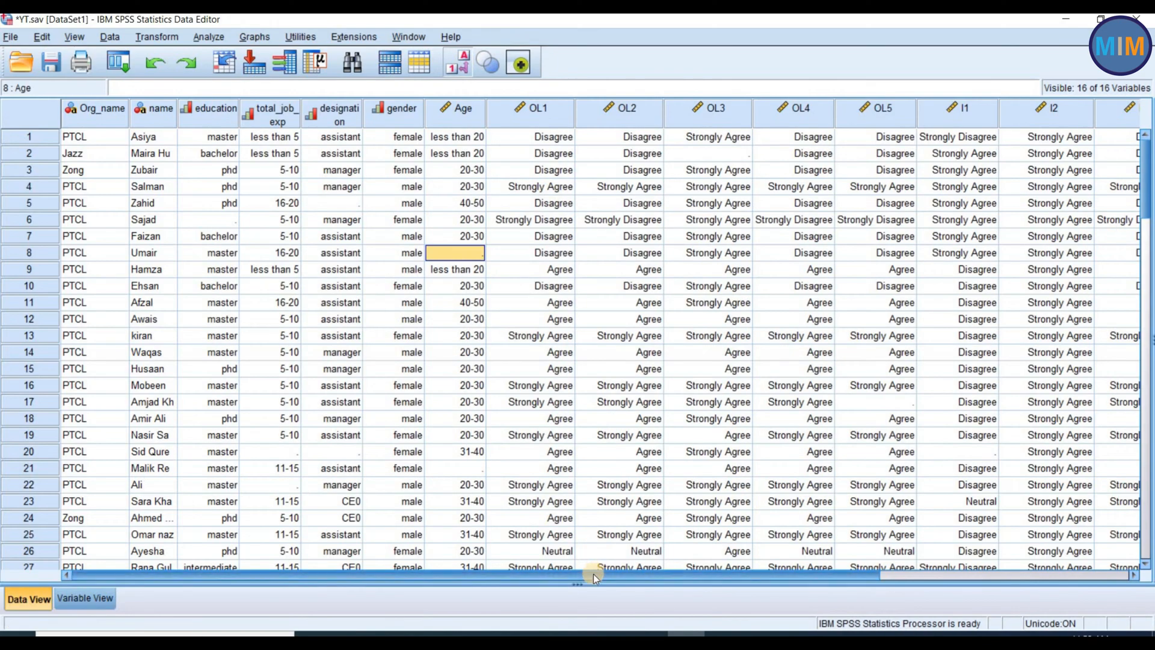
scroll("right", 3)
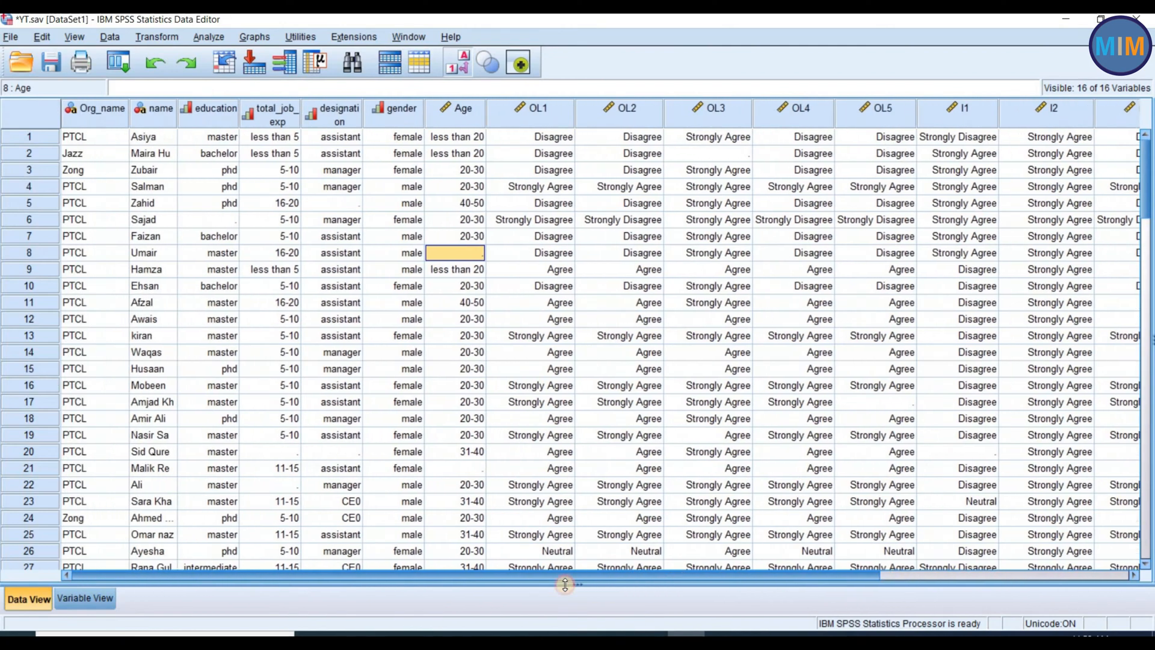
left_click(456, 62)
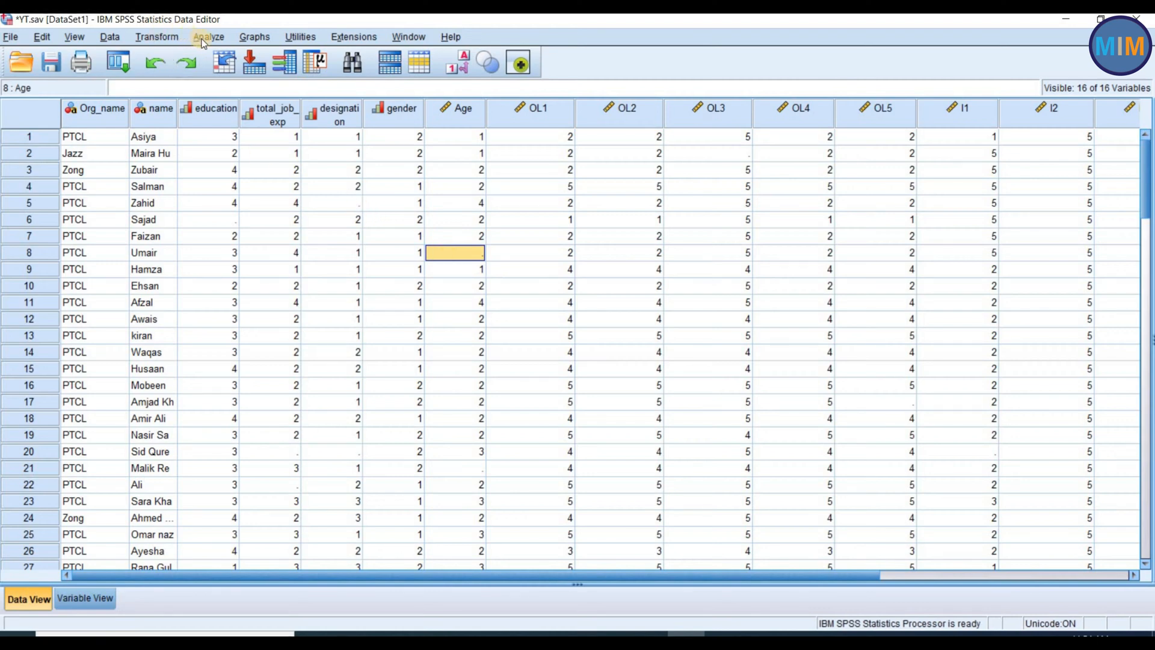
Run Frequencies on all 16 variables, organization name through I4
left_click(209, 36)
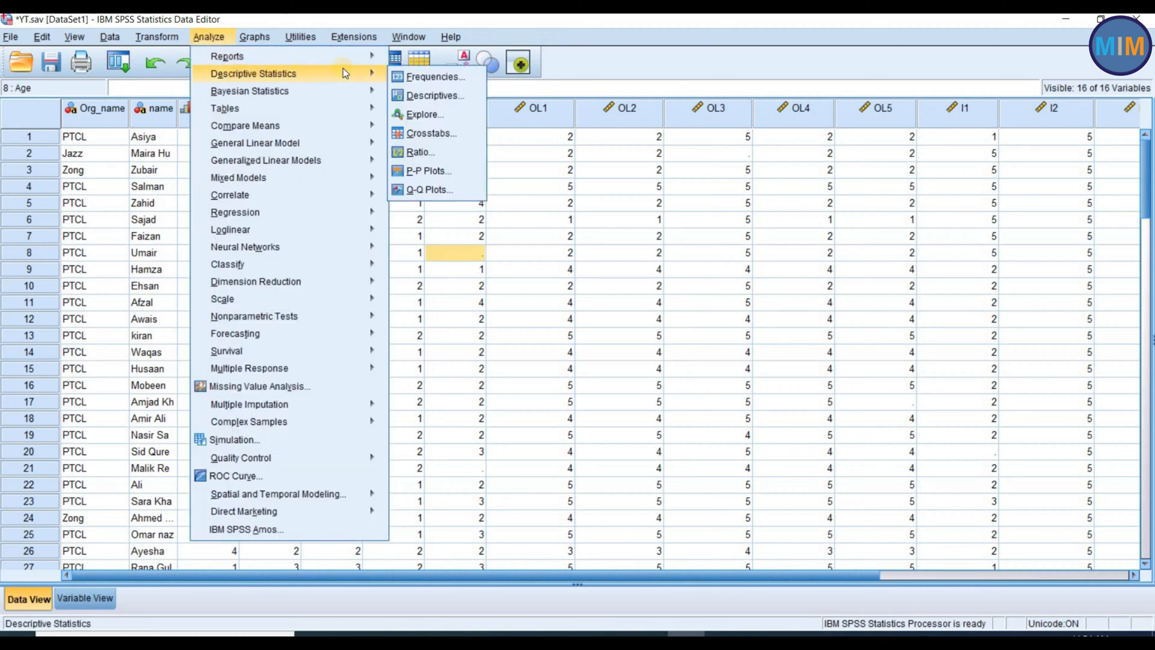
mouse_move(436, 76)
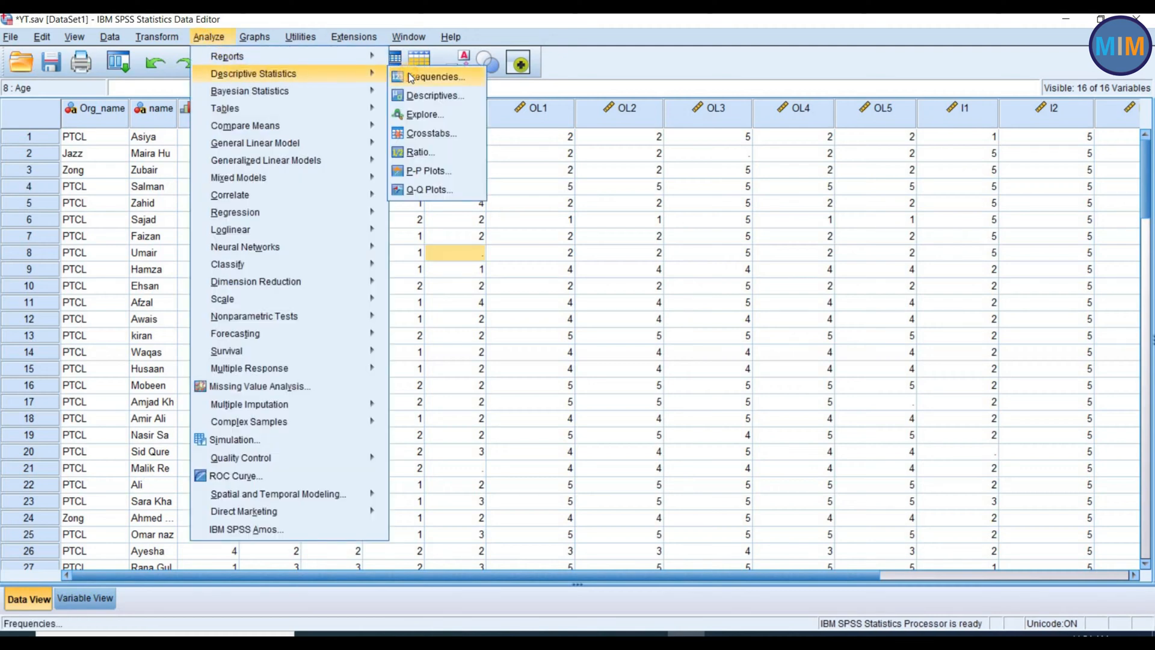
left_click(434, 77)
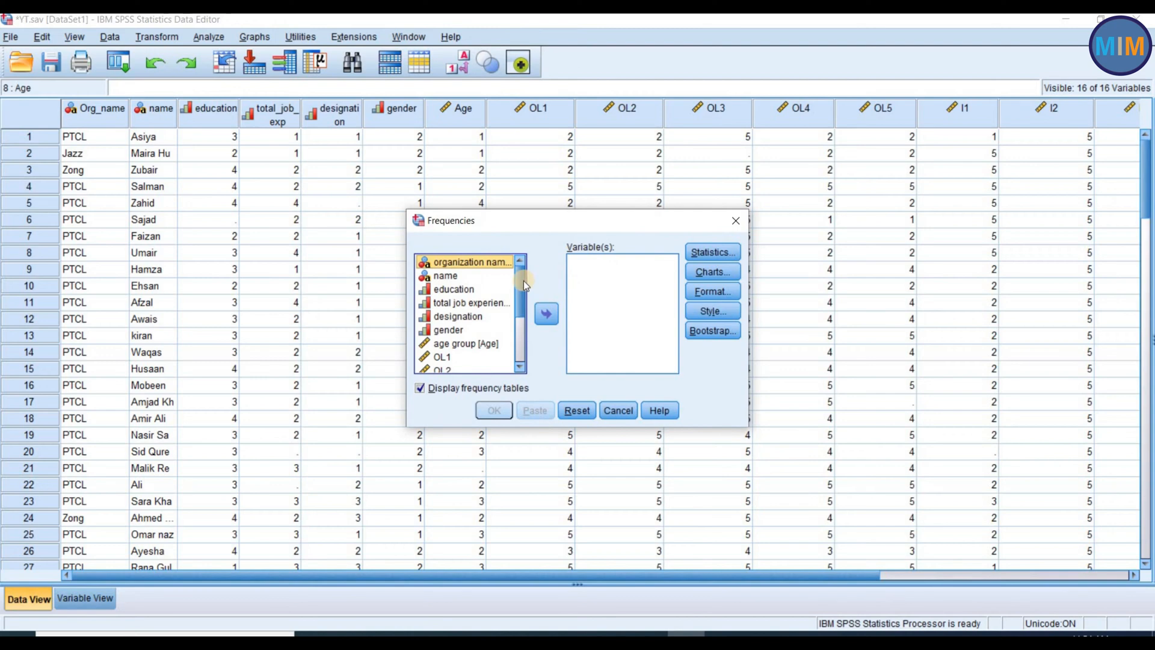
left_click(471, 262)
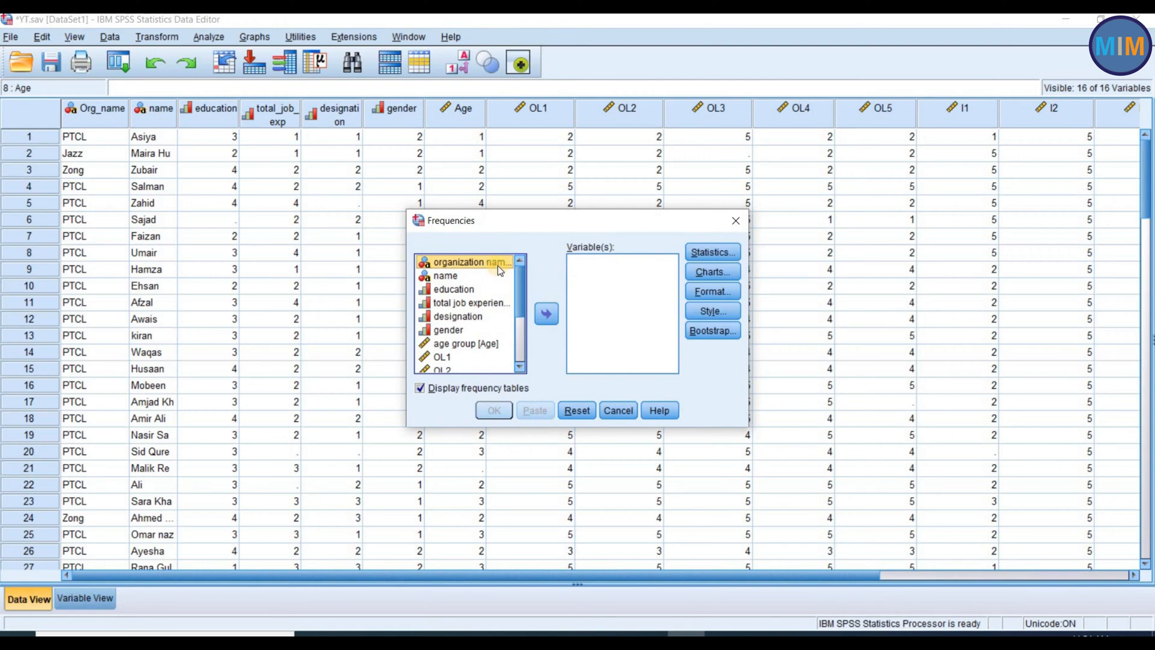
scroll("down", 3)
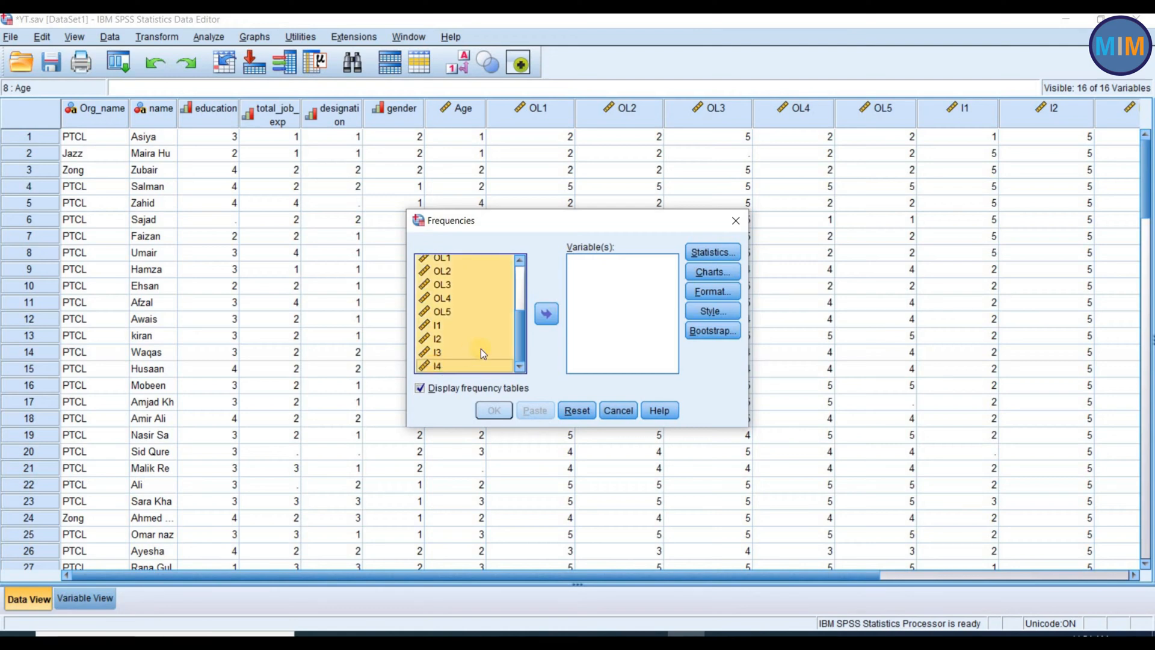
mouse_move(547, 314)
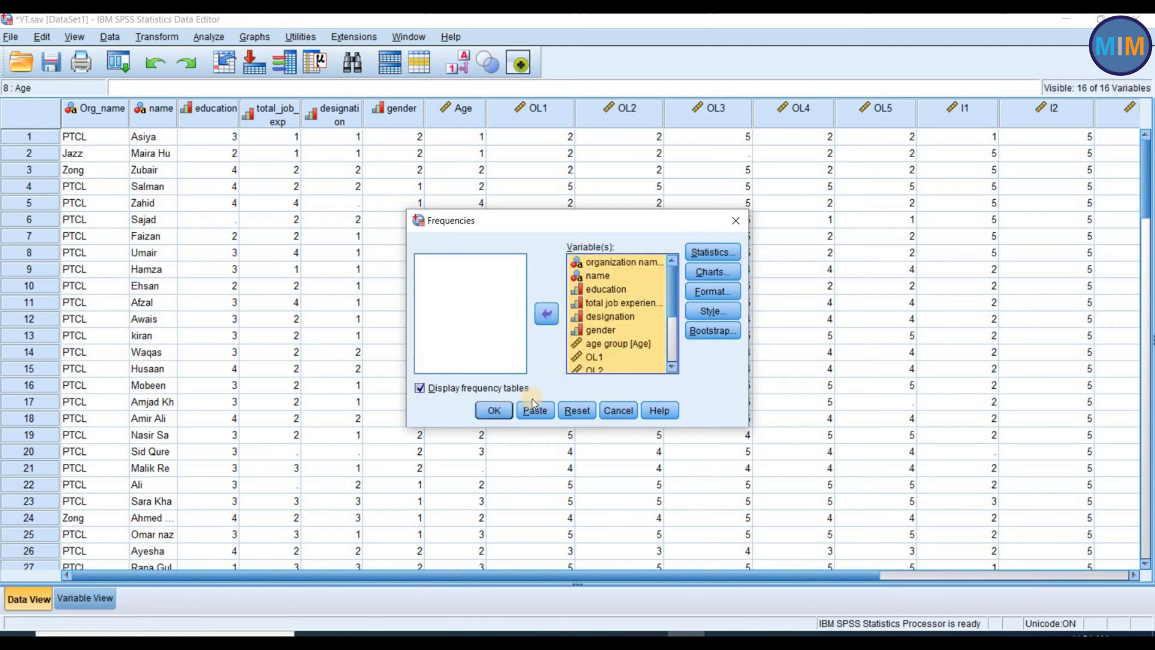
left_click(493, 411)
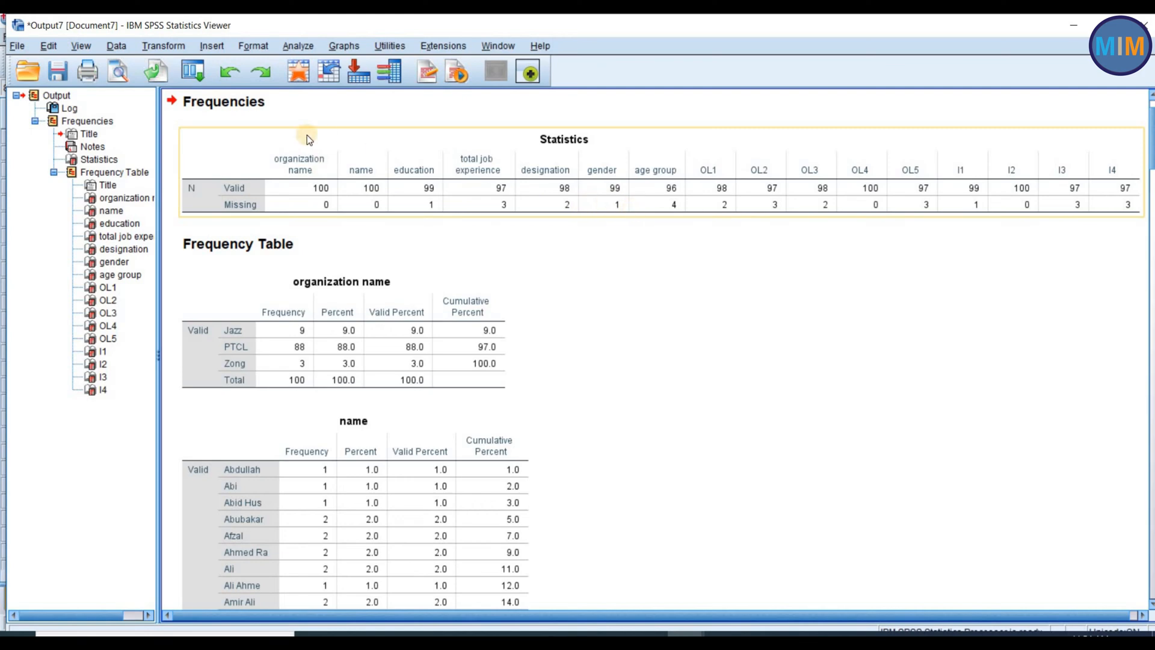
mouse_move(241, 137)
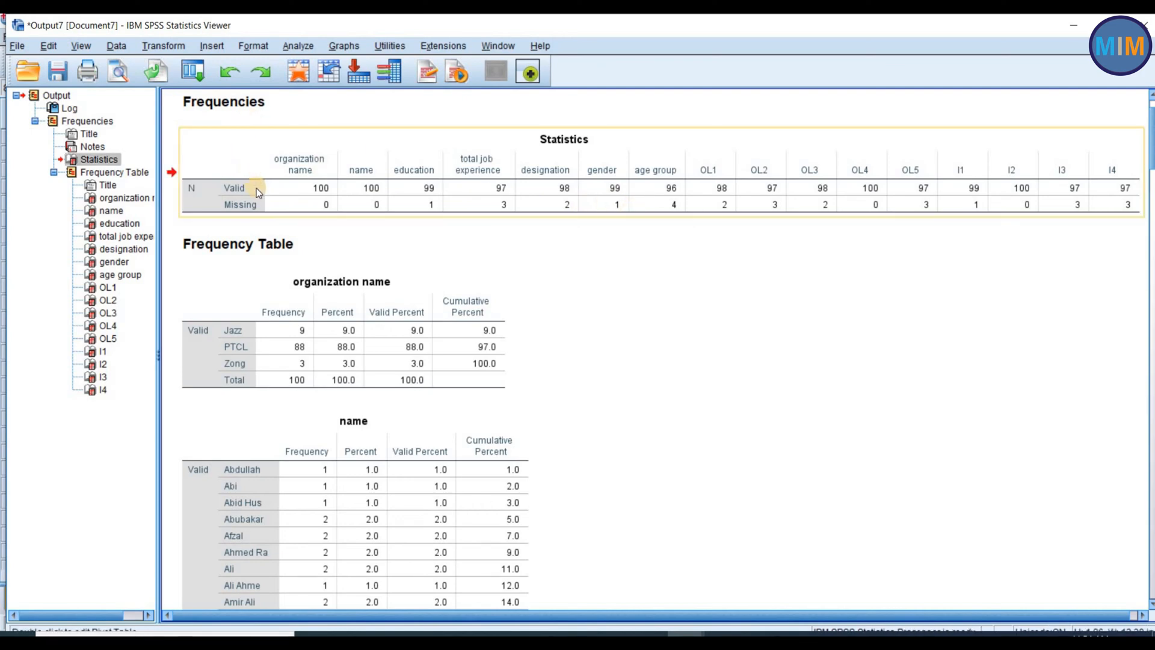
mouse_move(321, 188)
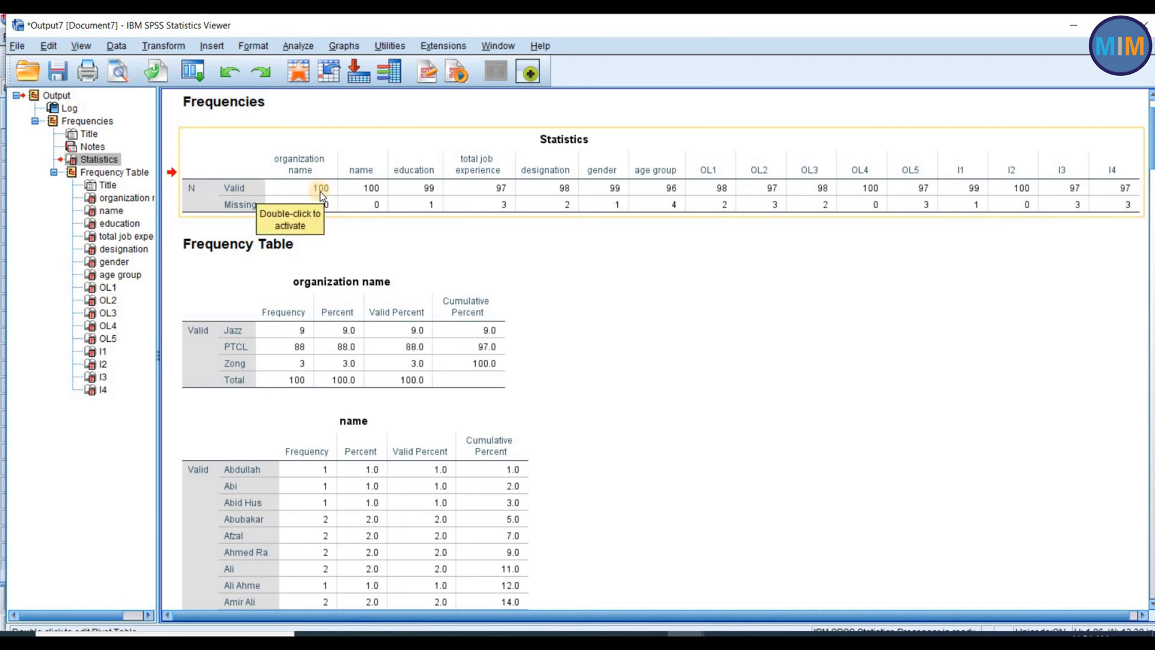
mouse_move(258, 189)
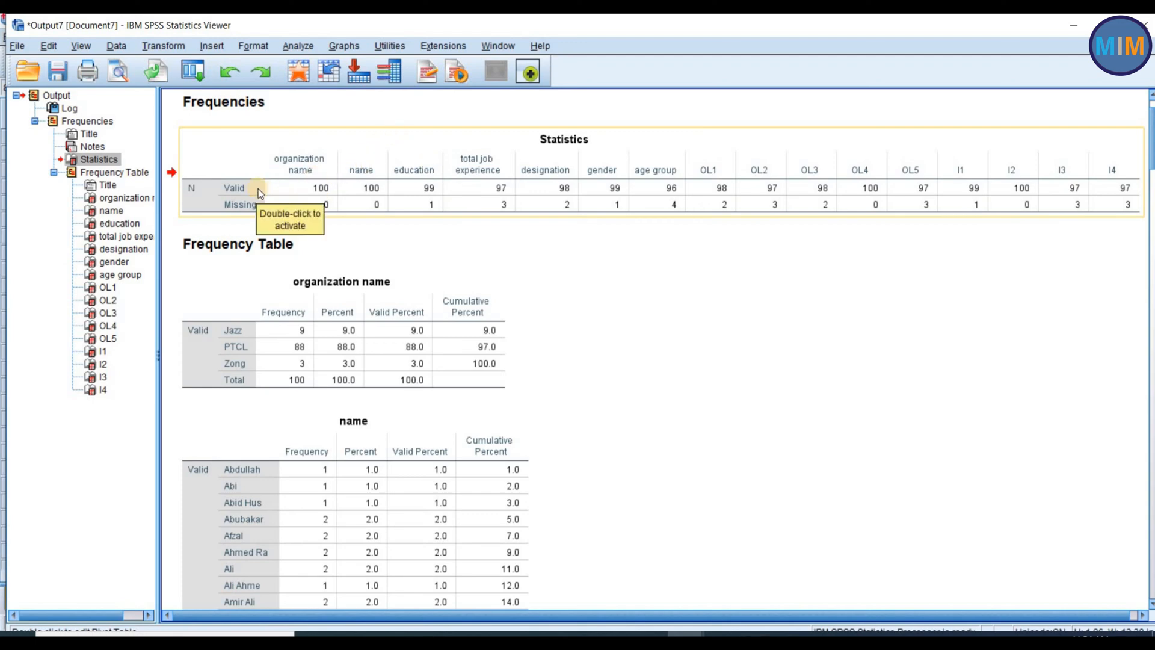
mouse_move(233, 214)
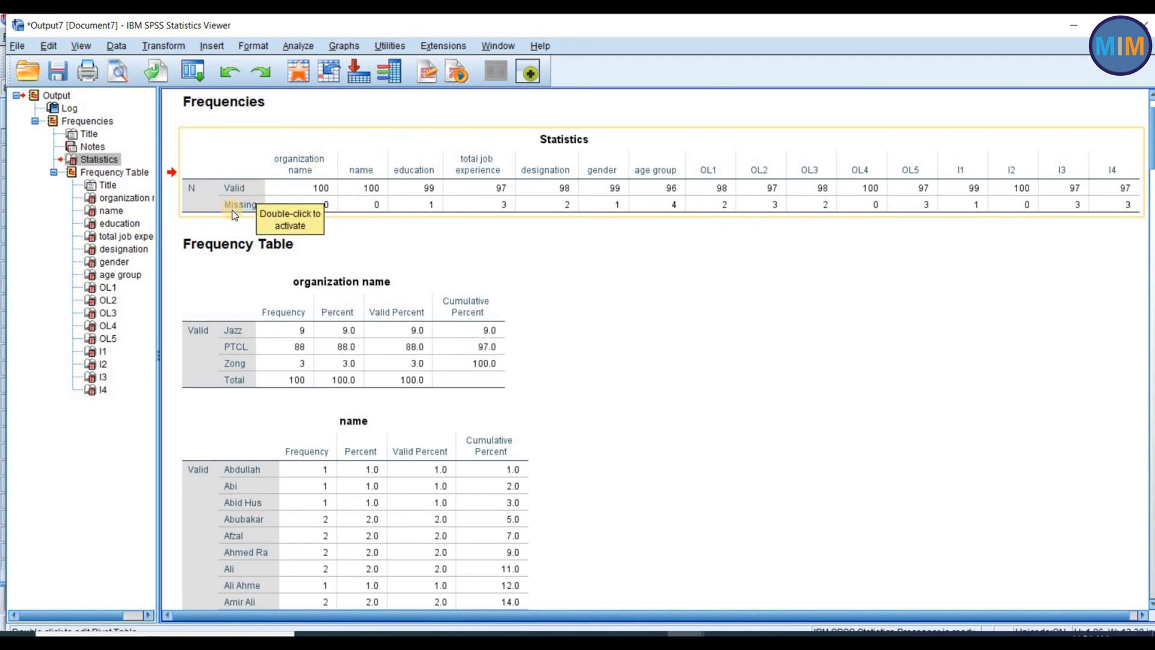
mouse_move(252, 217)
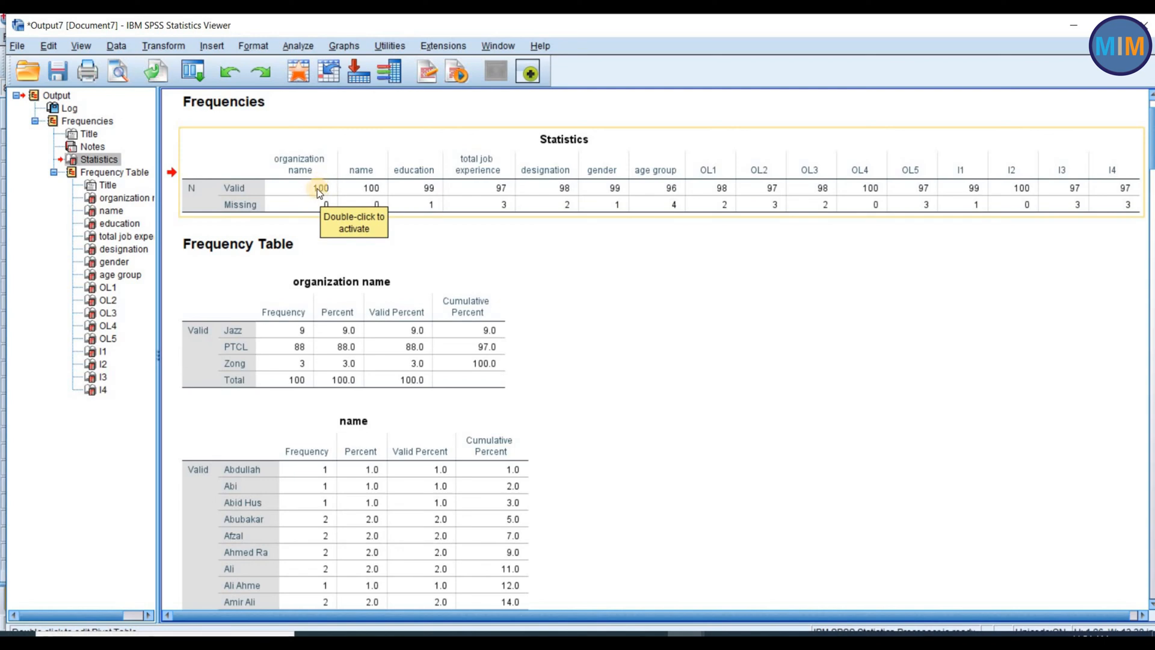
mouse_move(328, 205)
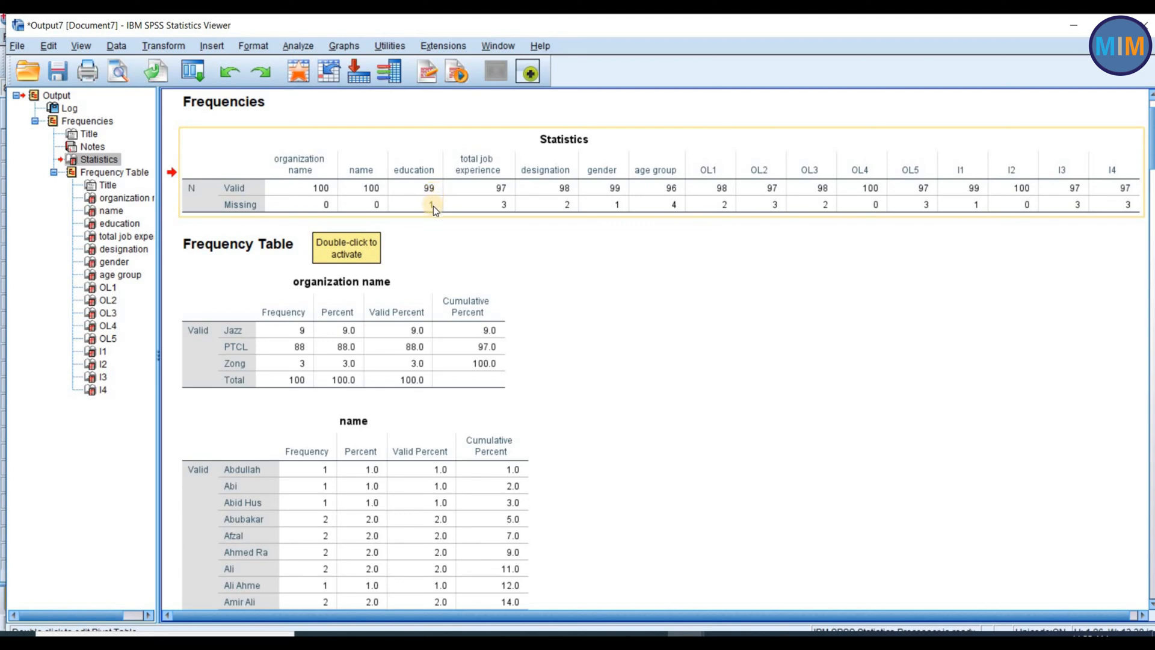
mouse_move(503, 213)
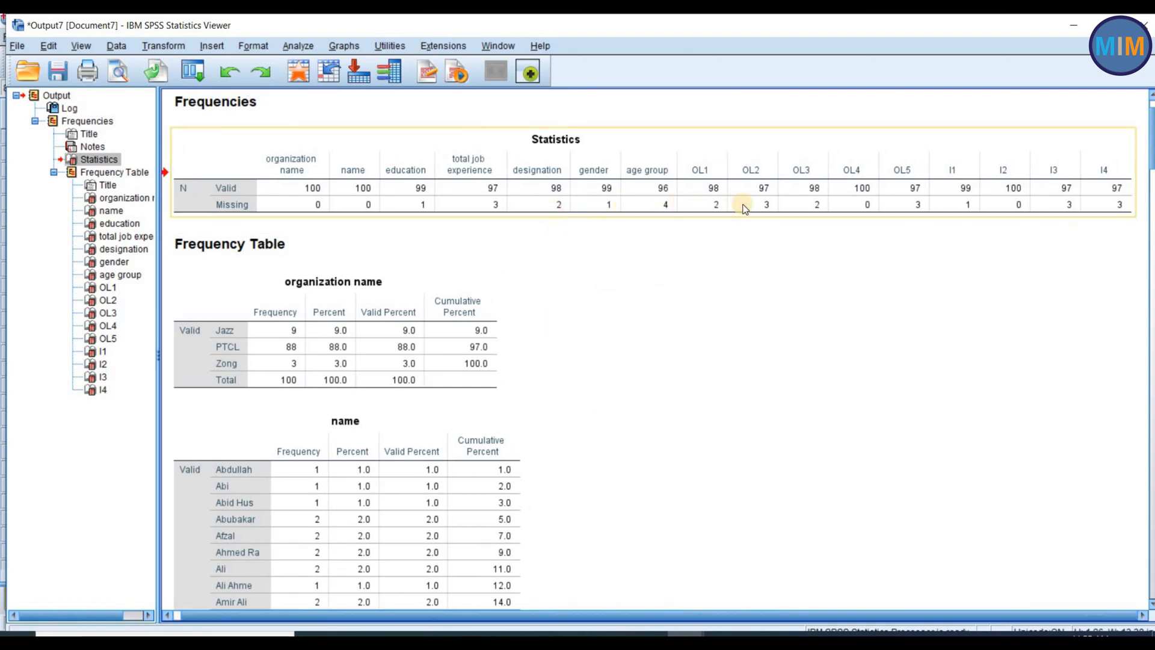
mouse_move(916, 206)
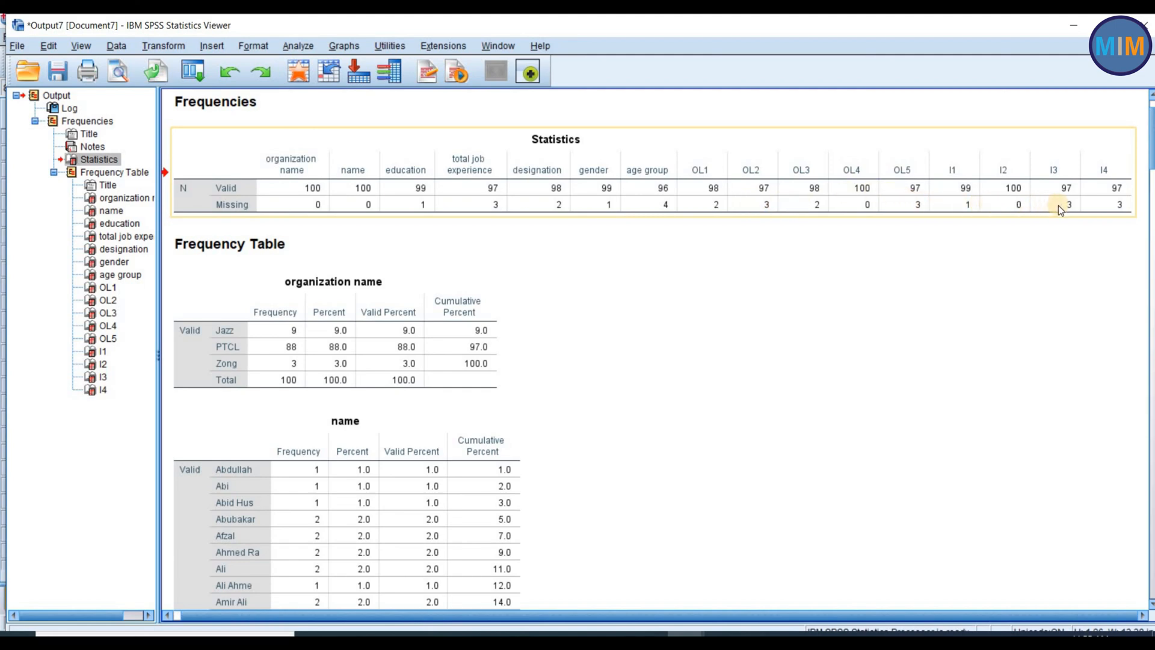
mouse_move(639, 140)
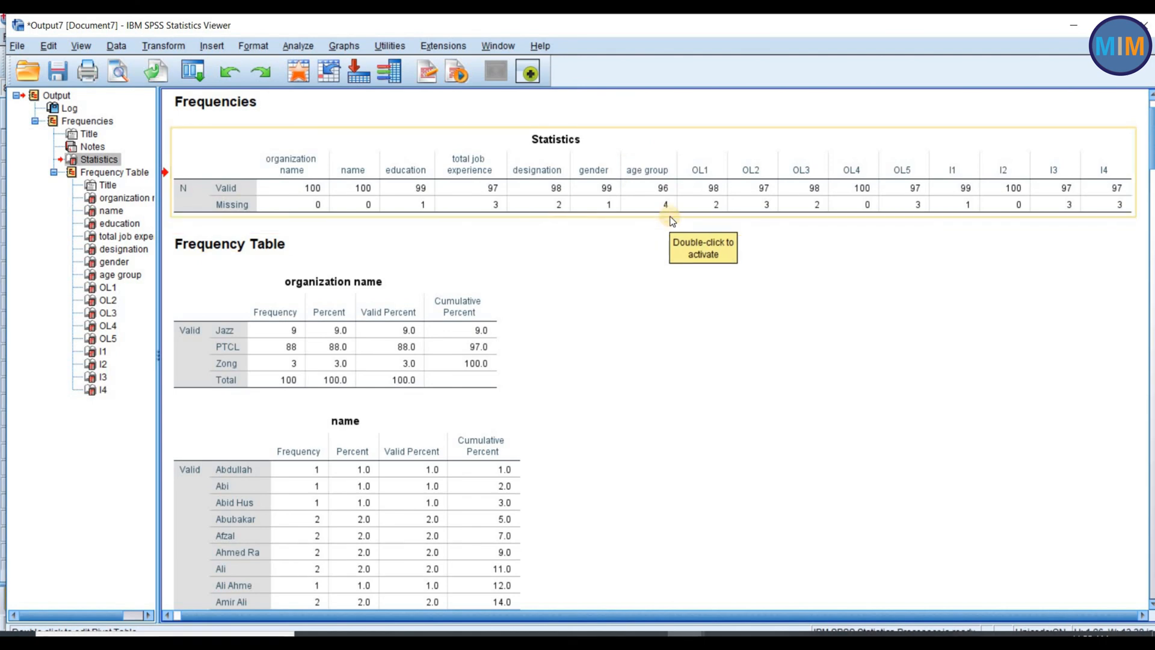
mouse_move(704, 216)
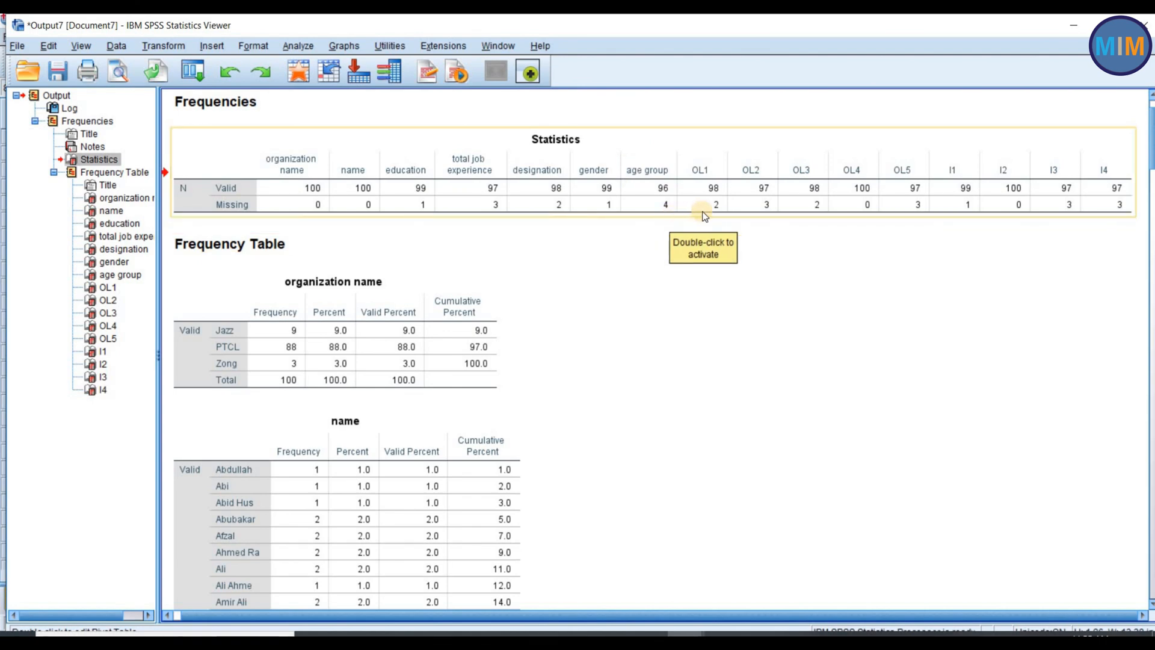